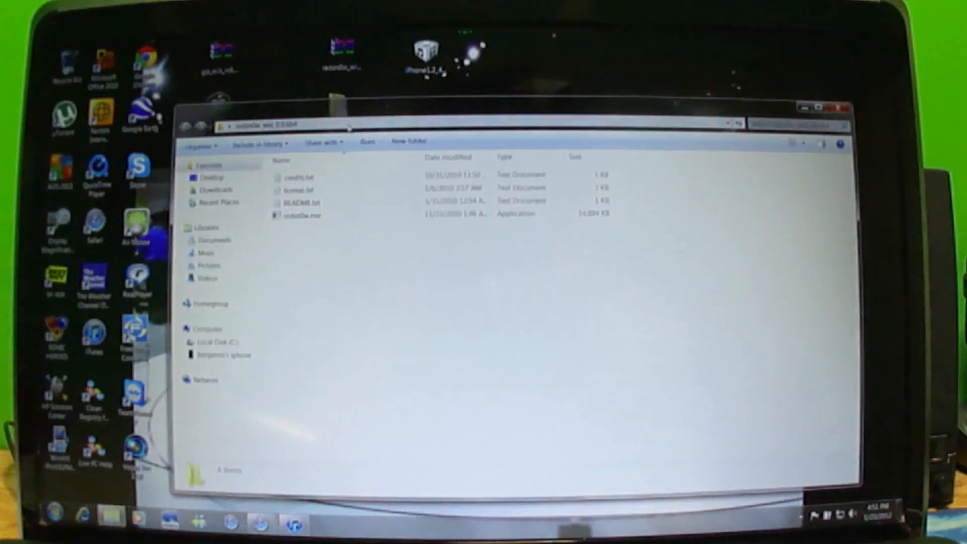
- Launch redsn0w.exe from its extracted folder
double_click(302, 215)
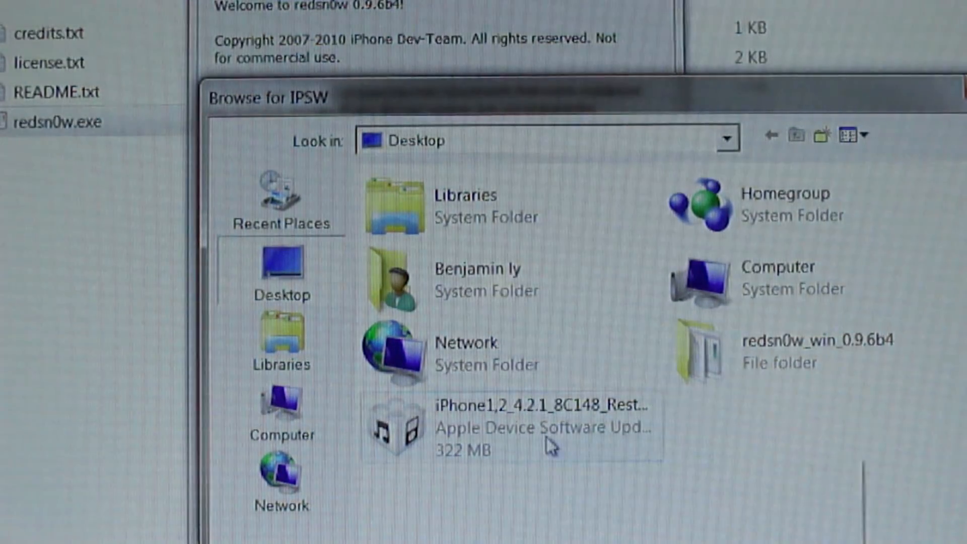
mouse_move(549, 444)
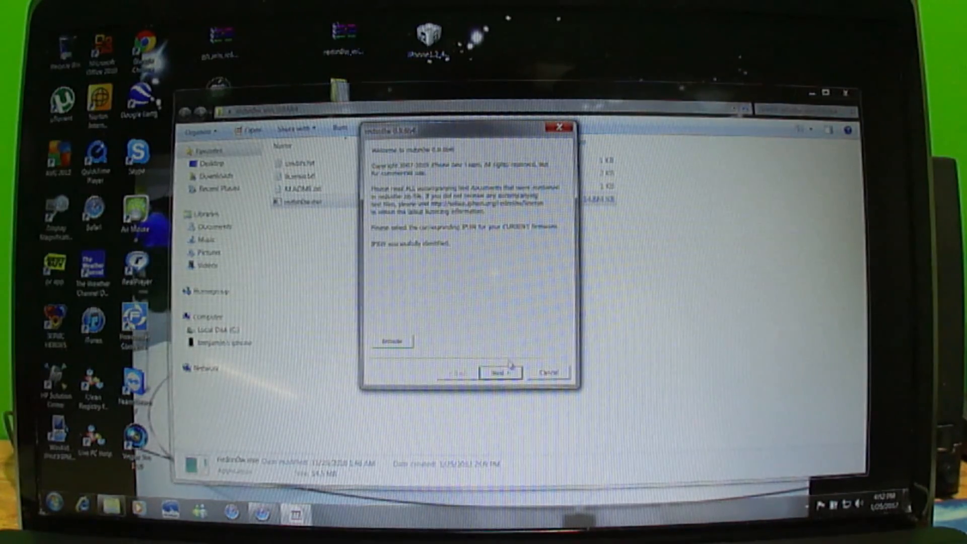
- Advance past the identified 4.2.1 firmware so redsn0w prepares the jailbreak data
click(501, 373)
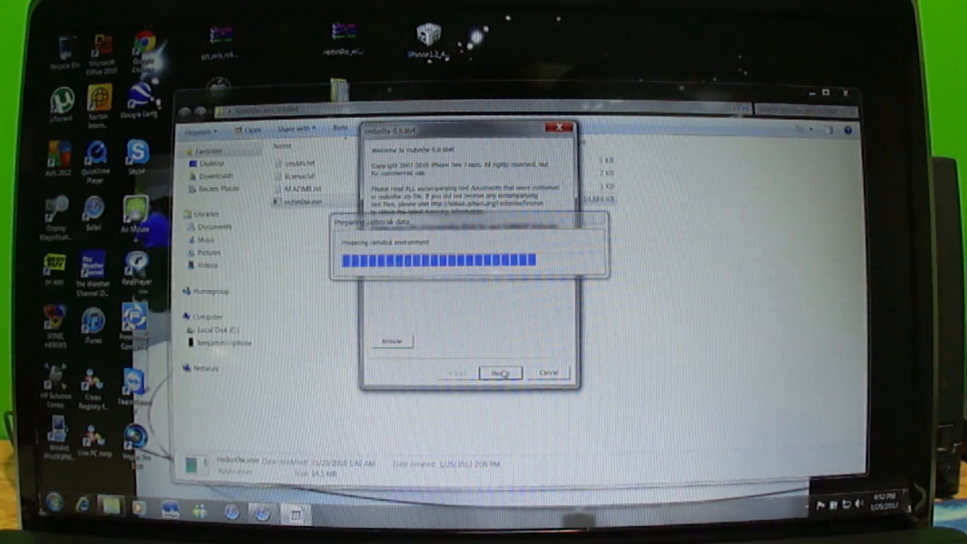
click(500, 373)
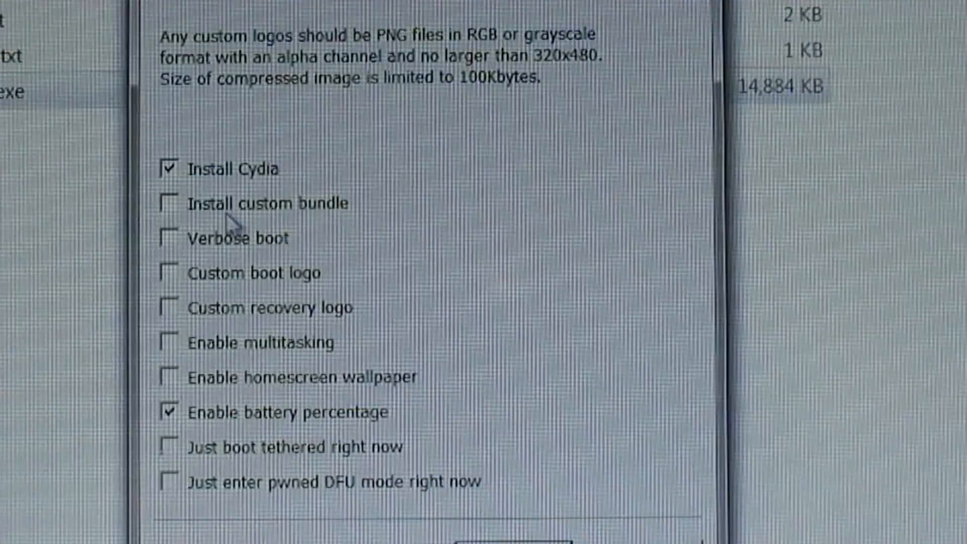
mouse_move(233, 262)
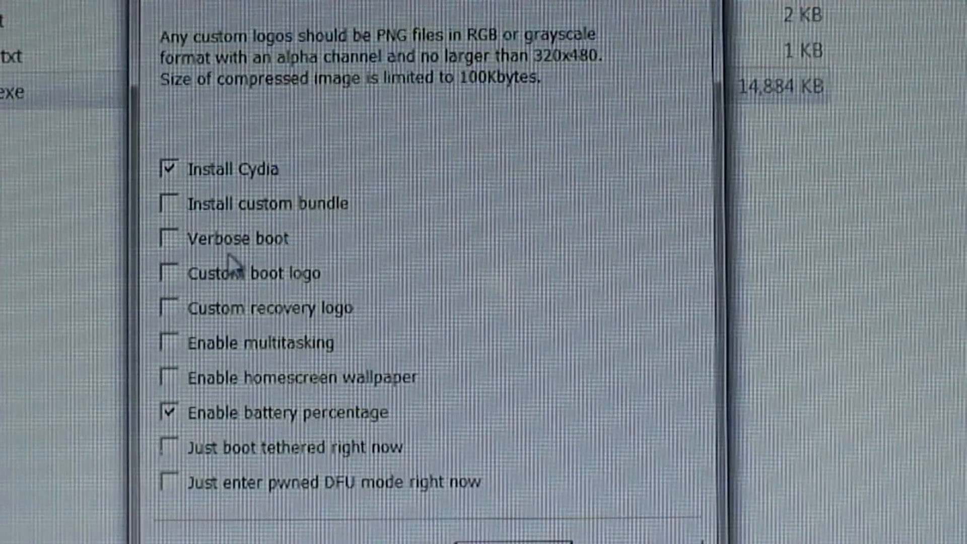
mouse_move(284, 303)
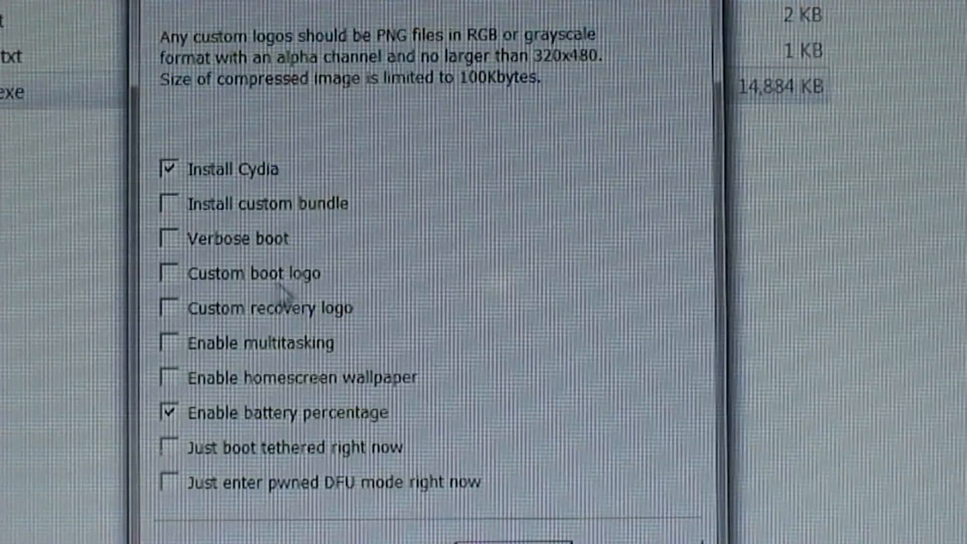
mouse_move(323, 343)
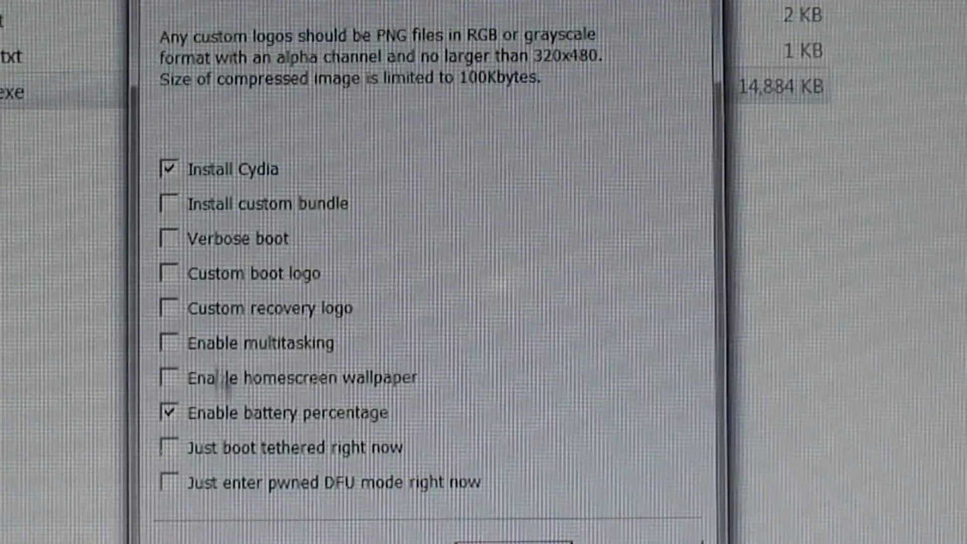
mouse_move(213, 372)
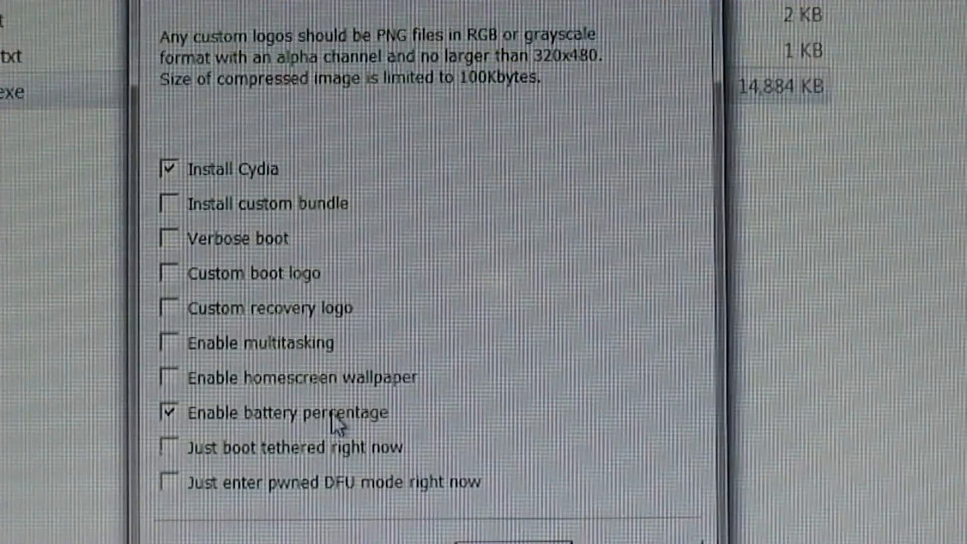
mouse_move(326, 517)
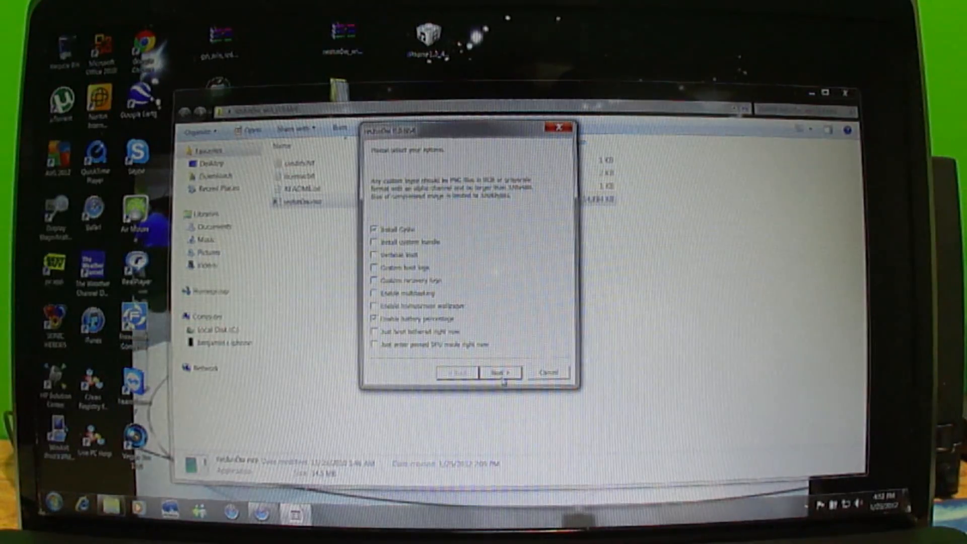
- Continue with Install Cydia and Enable battery percentage selected
click(499, 373)
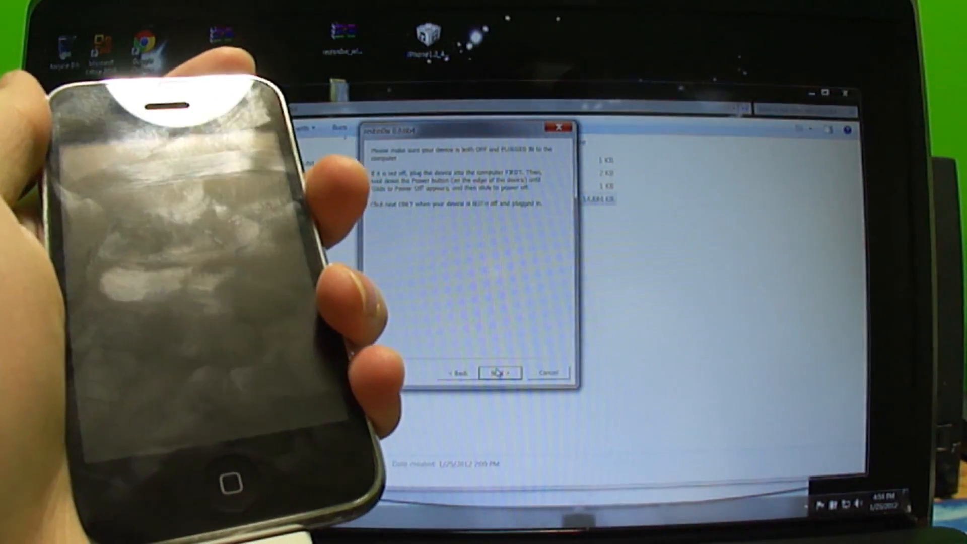
- Confirm the iPhone is powered off and plugged in to reach the DFU instructions
click(499, 372)
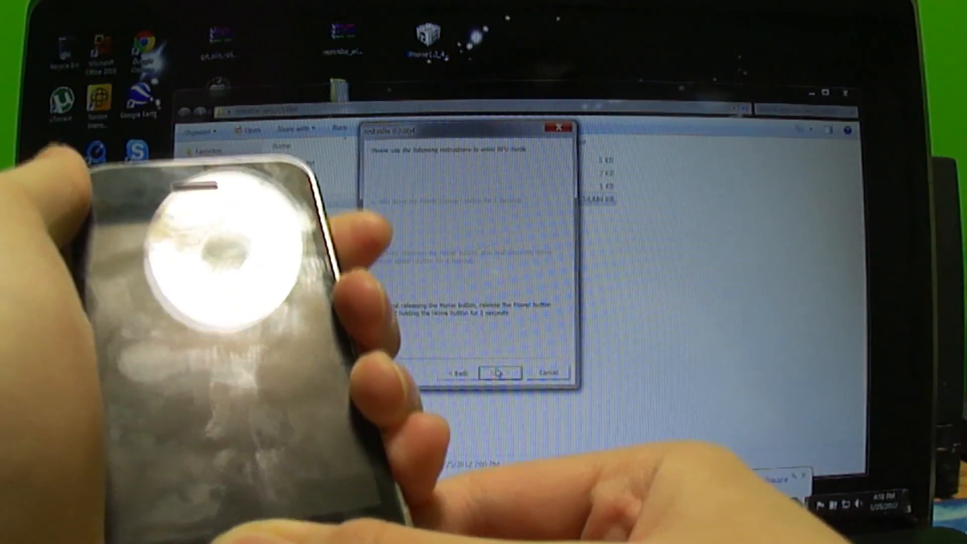
- Start the DFU mode entry sequence, which ends in a 'DFU Mode Failed' warning
click(500, 372)
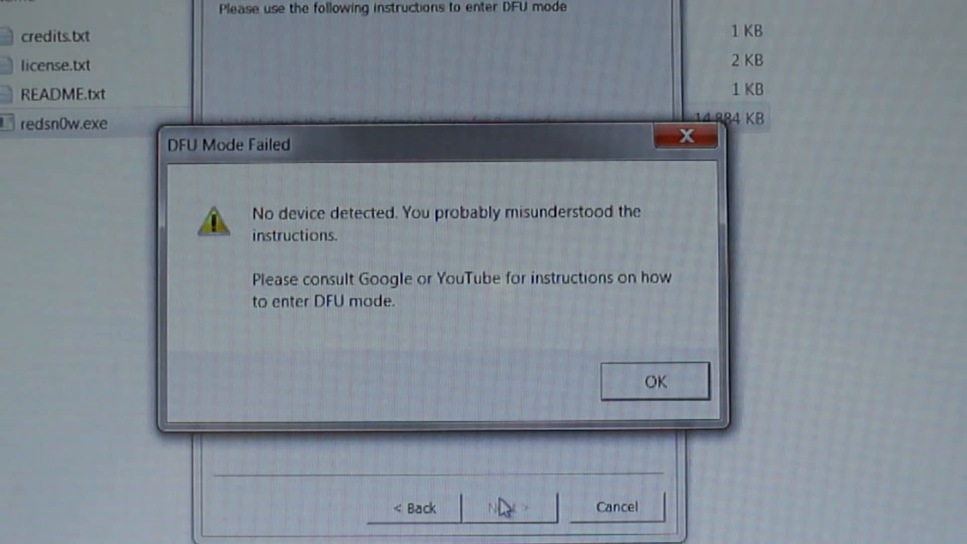
- Dismiss the 'DFU Mode Failed' no-device-detected warning with OK
click(655, 381)
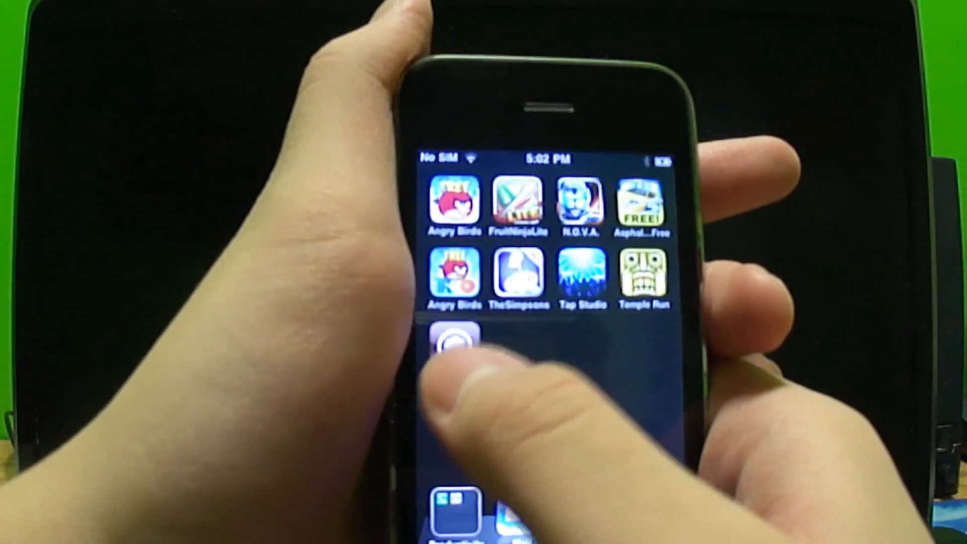
- Launch Cydia on the jailbroken iPhone and return from Sections to its home page
click(456, 343)
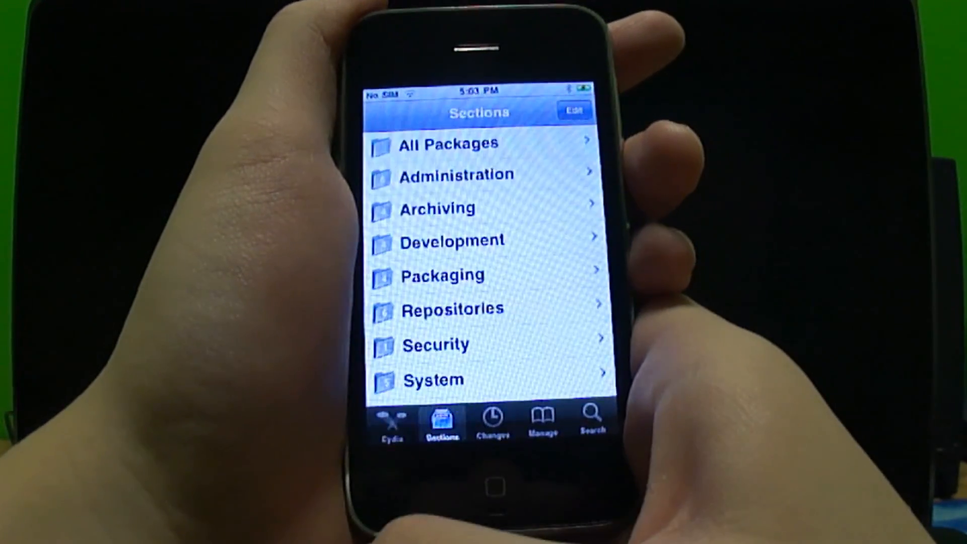
click(391, 422)
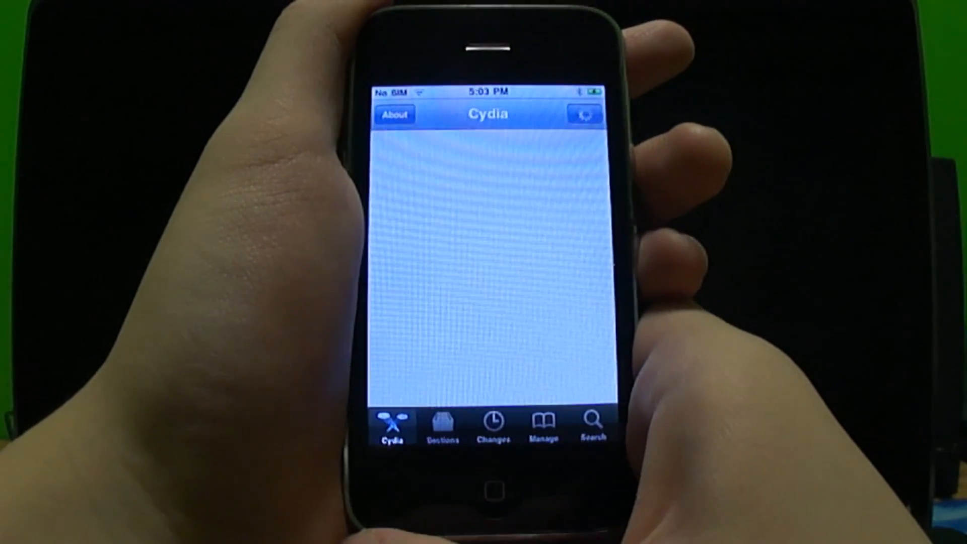